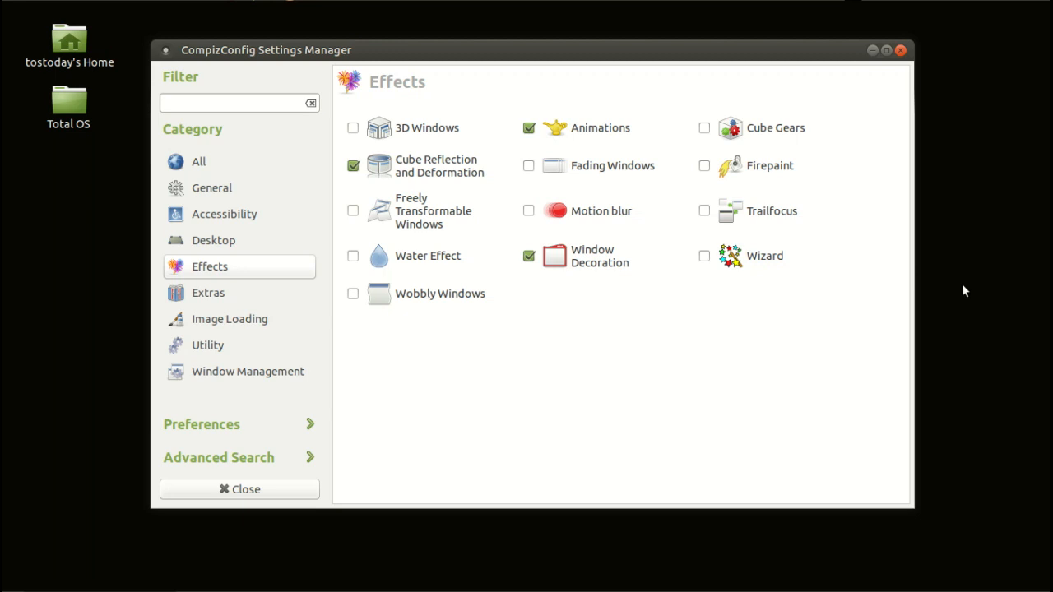
{"action": "mouse_move", "coordinate": [948, 262]}
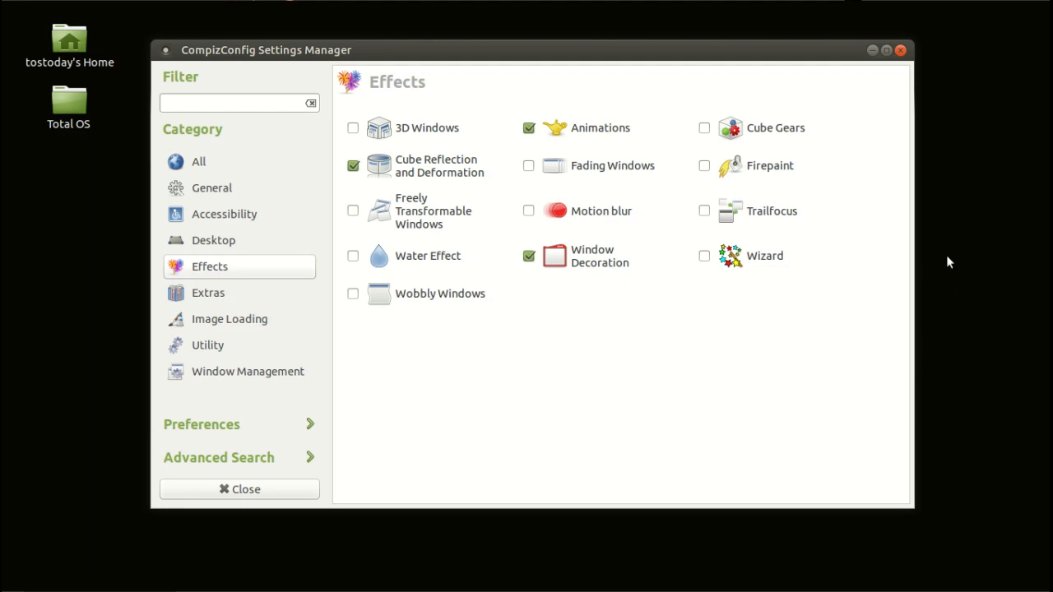
{"action": "mouse_move", "coordinate": [538, 61]}
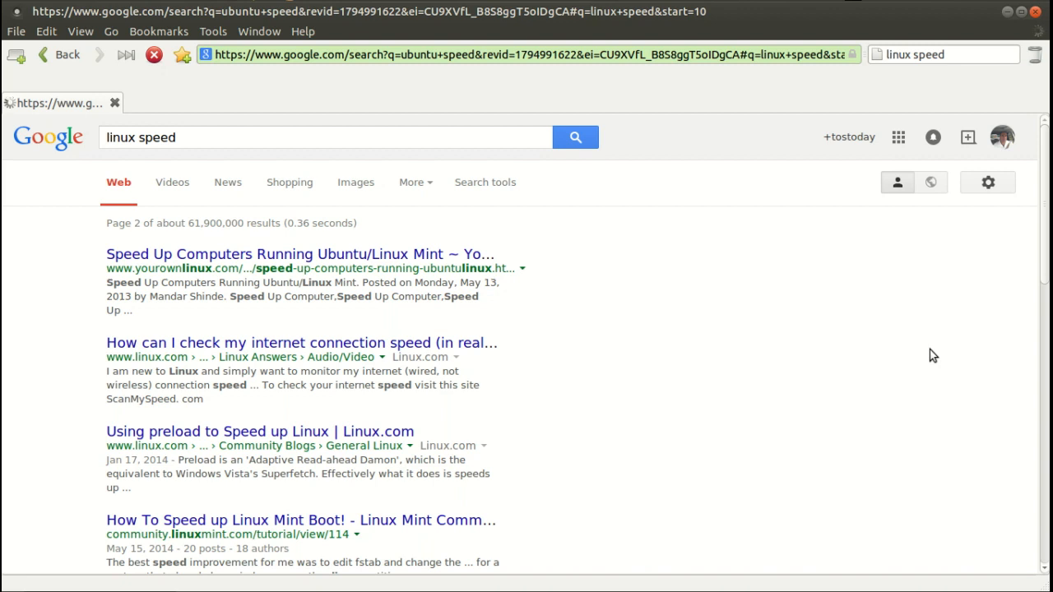
{"action": "mouse_move", "coordinate": [354, 157]}
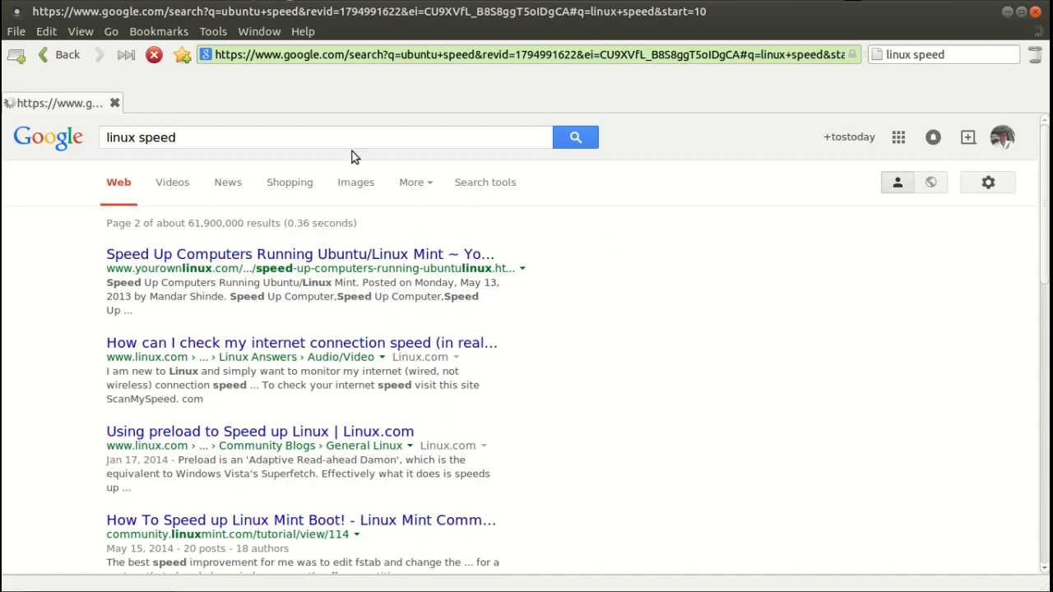
Close the SeaMonkey window showing page 2 of the 'linux speed' results, revealing the Total OS Today desktop.
{"action": "left_click", "coordinate": [1035, 11]}
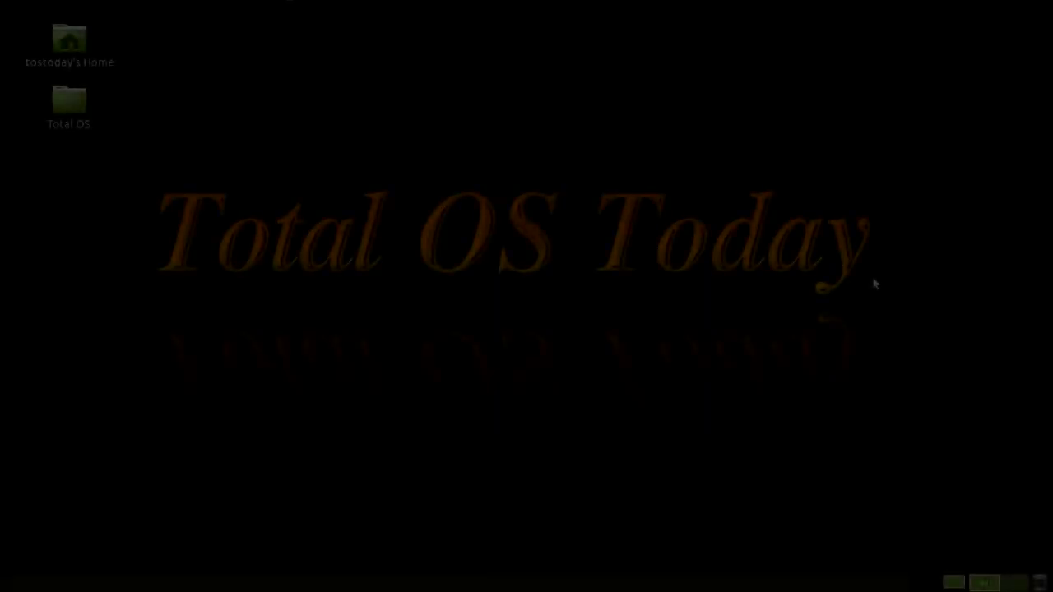